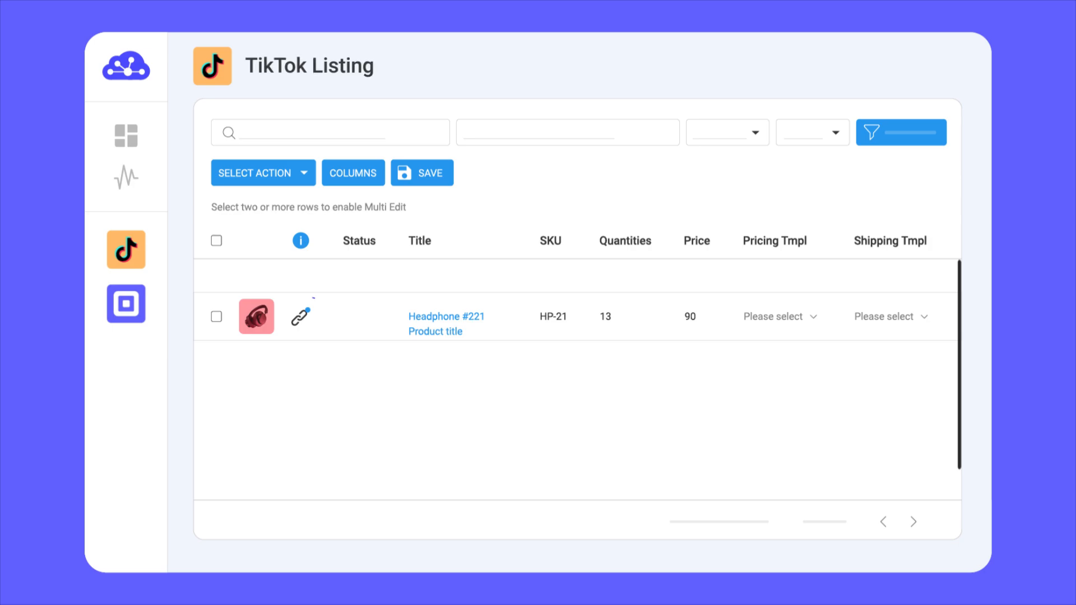
Step: Open the Modern Satin Pajama Set Multi-Color Freesize TikTok listing editor
left_click(300, 316)
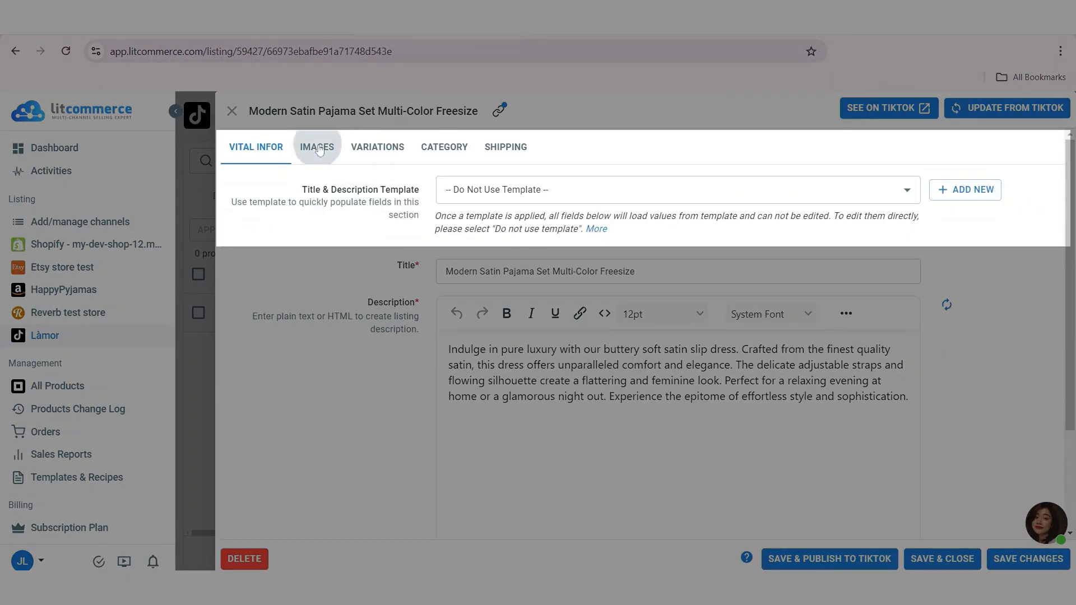
Step: Reload the satin pajama set's images from the main store on the IMAGES tab
left_click(316, 147)
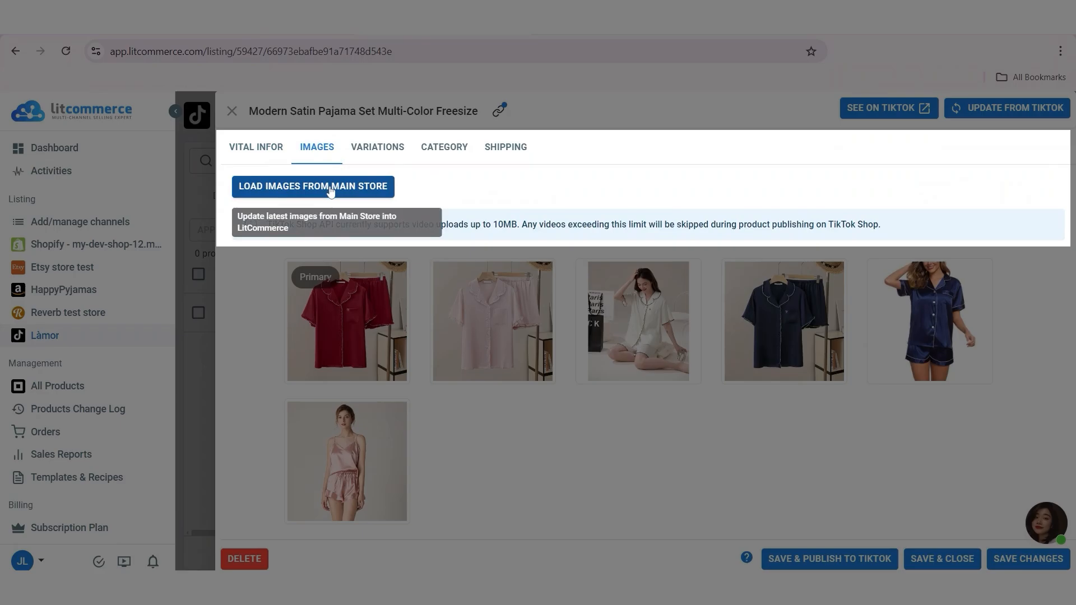
left_click(313, 186)
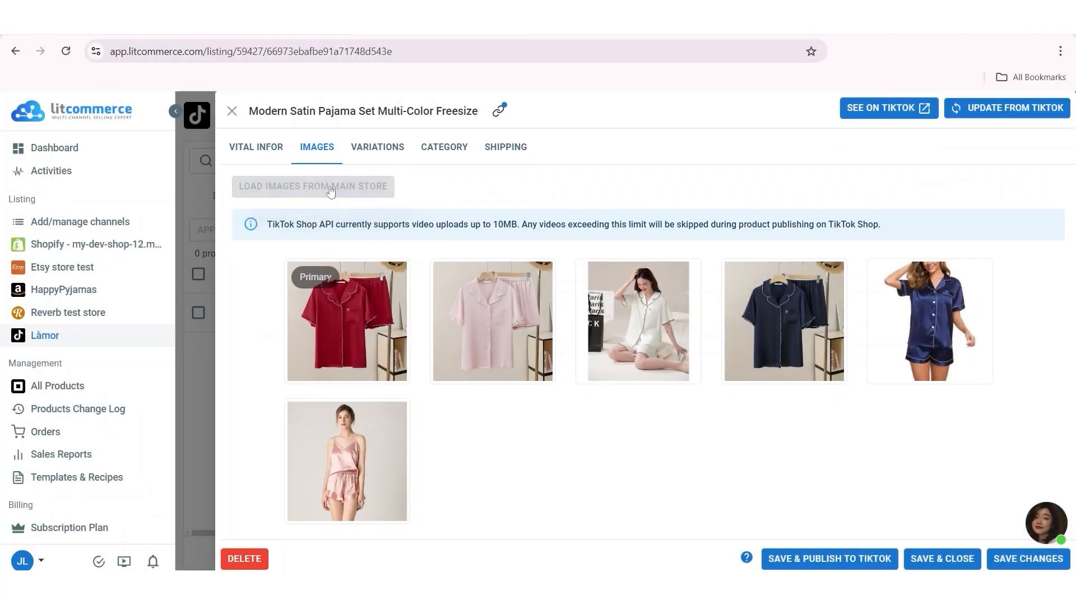
left_click(313, 186)
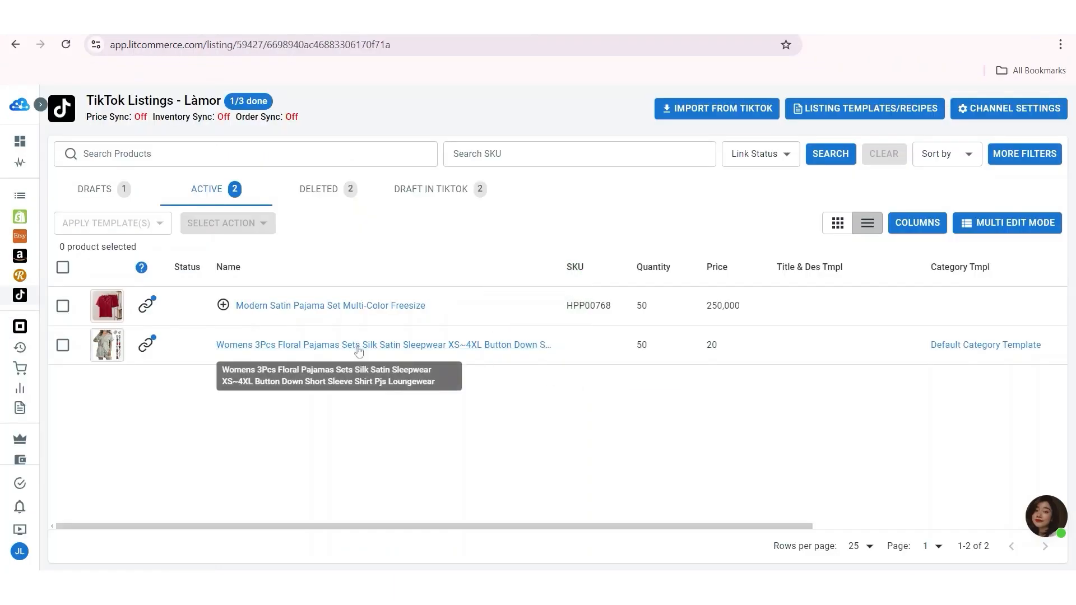
Step: Open the Womens 3Pcs Floral Pajamas listing to view its four images
left_click(382, 345)
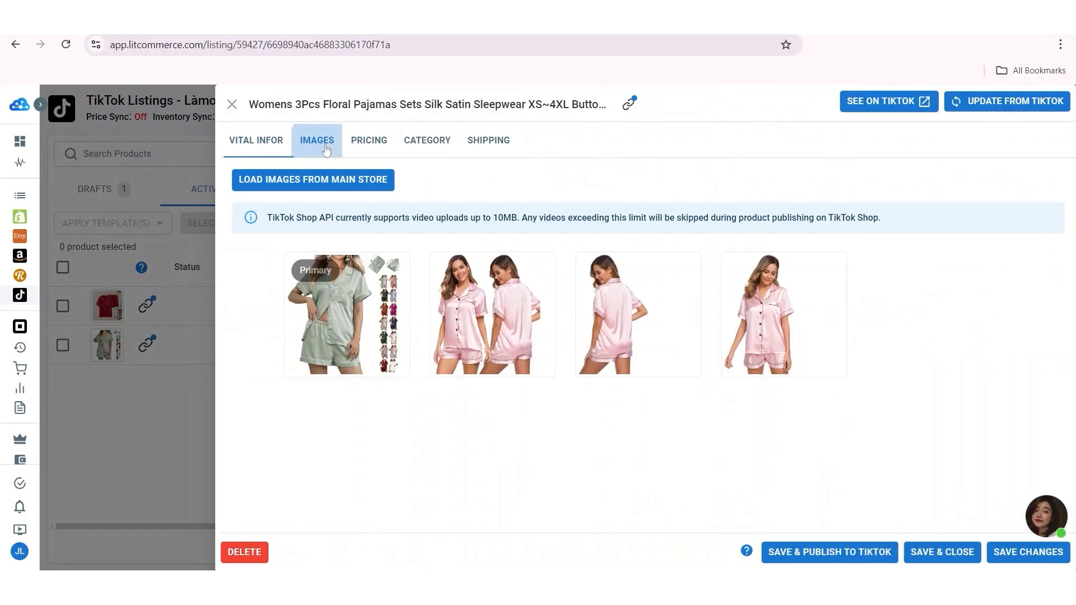
mouse_move(316, 140)
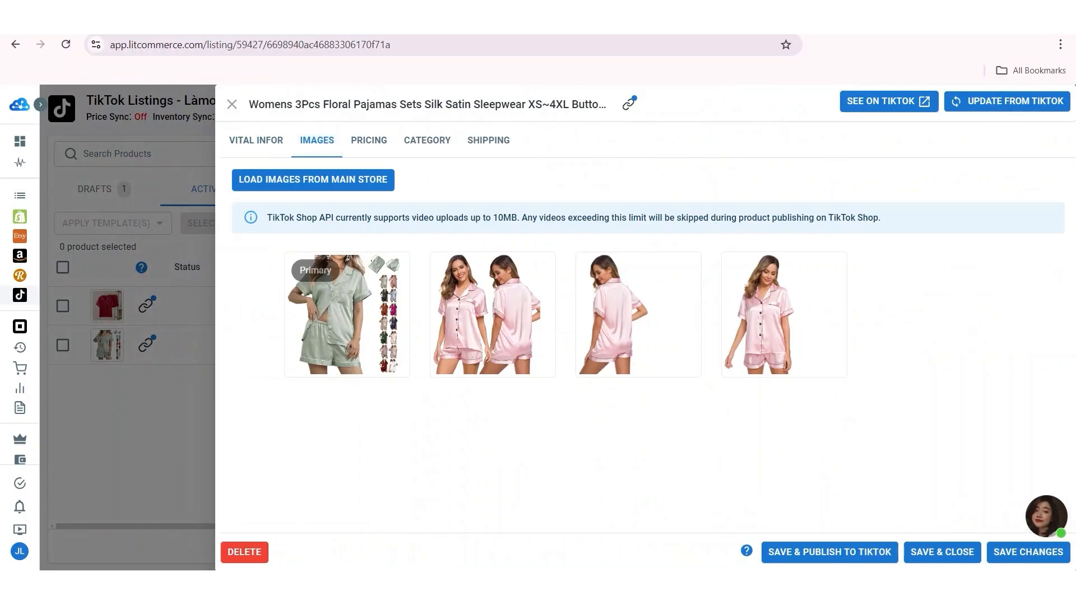
mouse_move(356, 155)
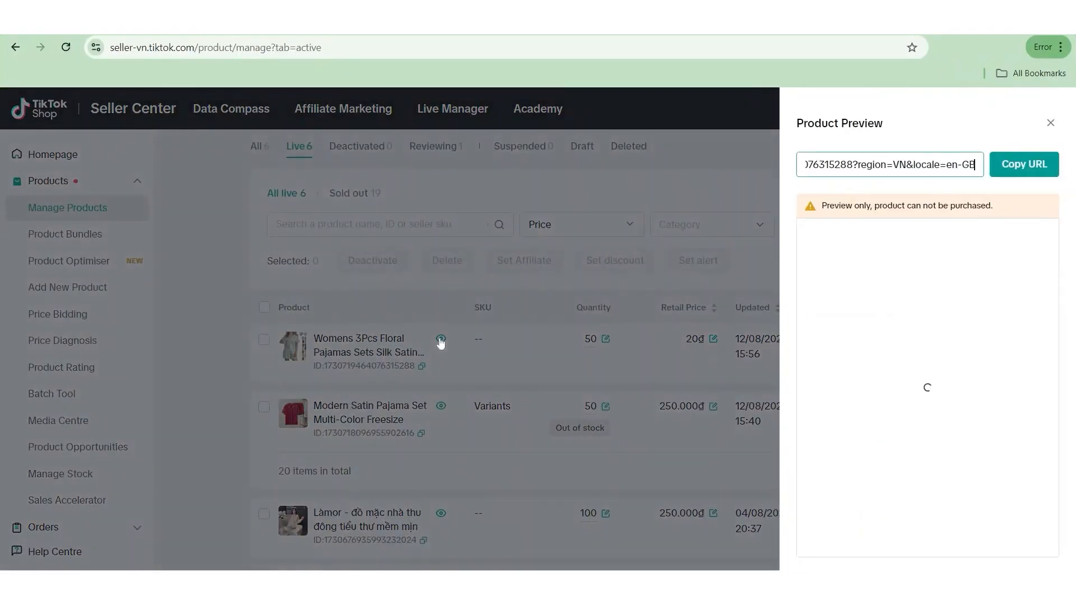
Step: Preview the live Womens 3Pcs Floral Pajamas product in TikTok Shop Seller Center
left_click(1024, 164)
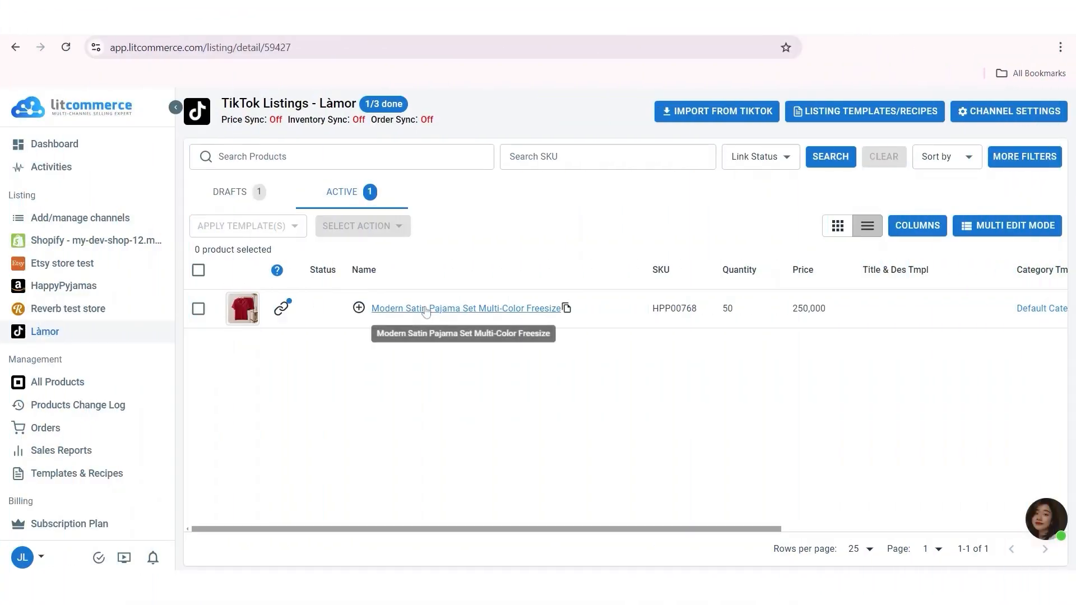
Step: Open the Modern Satin Pajama Set listing and preview its refreshed image thumbnails
left_click(467, 308)
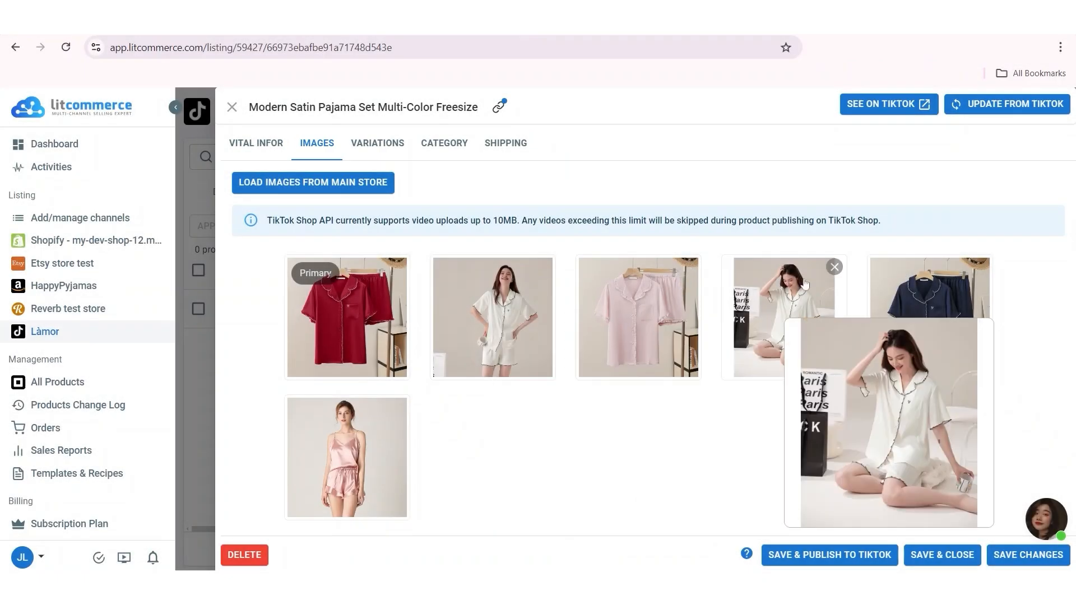
left_click(834, 267)
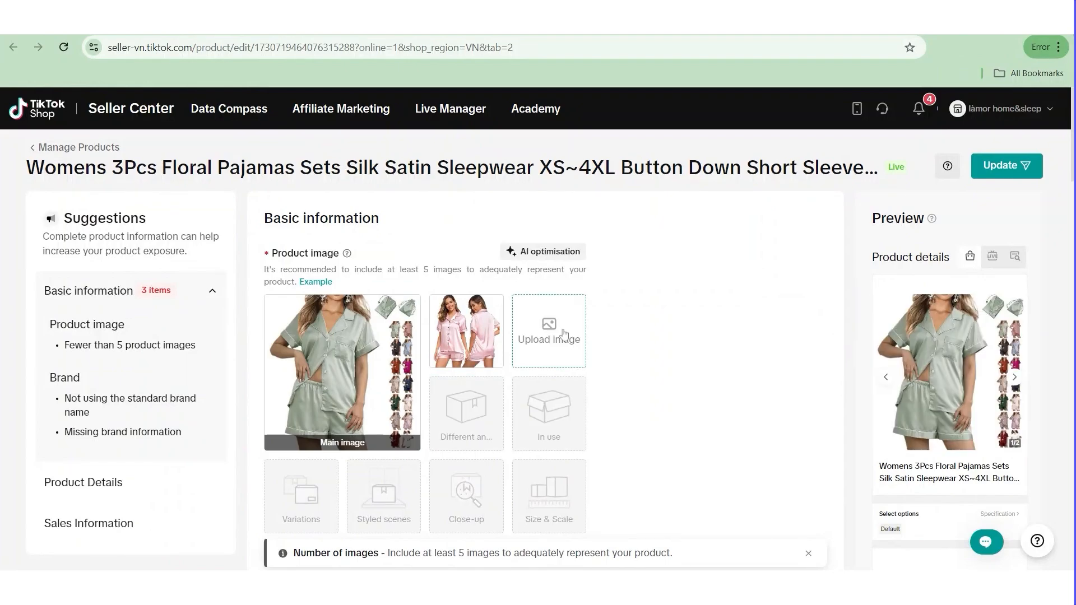
Step: Edit the Womens 3Pcs Floral Pajamas product in Seller Center to see its two images
left_click(1006, 166)
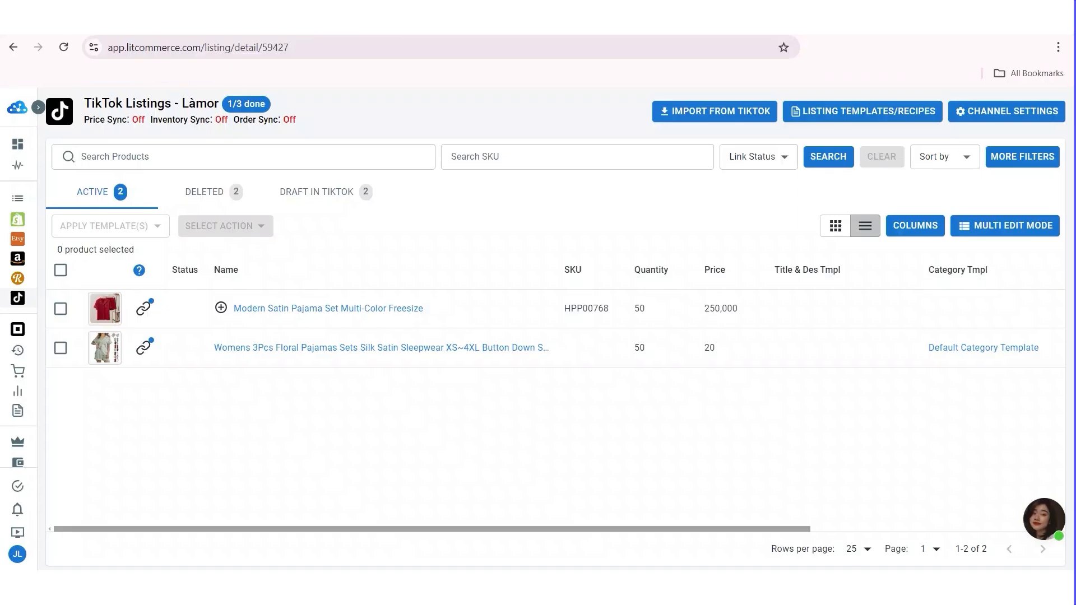
Step: Open the floral pajamas listing's images and save it with the two matching pictures
left_click(382, 348)
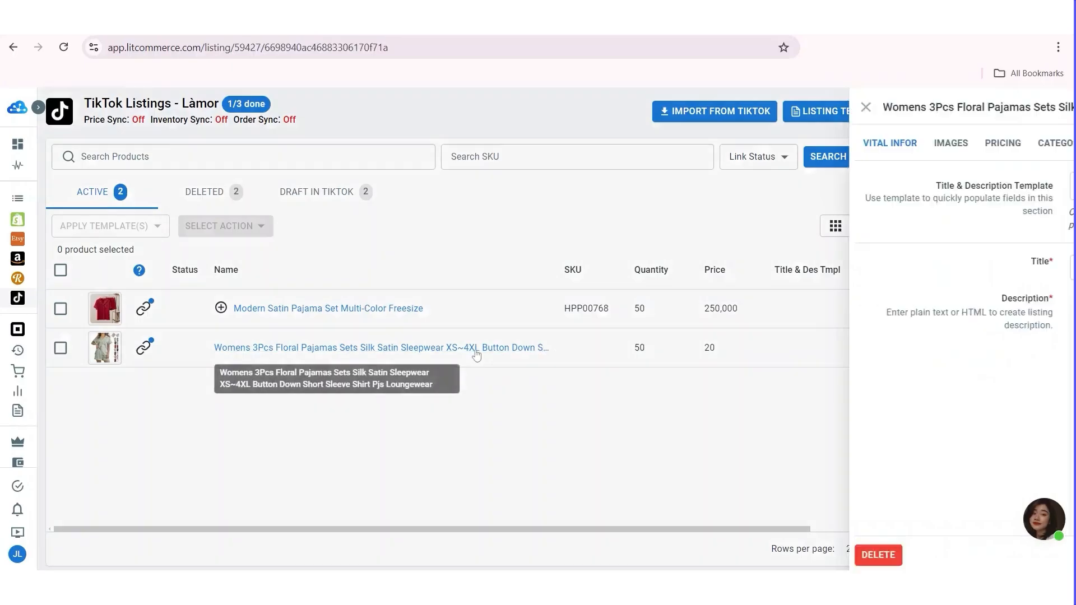
left_click(951, 142)
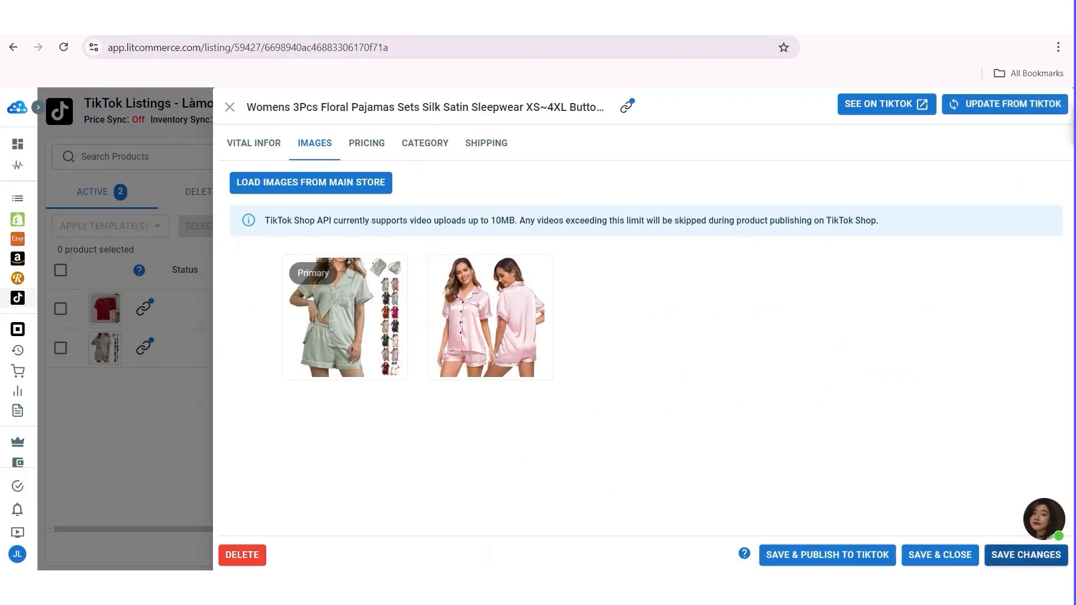
left_click(1025, 554)
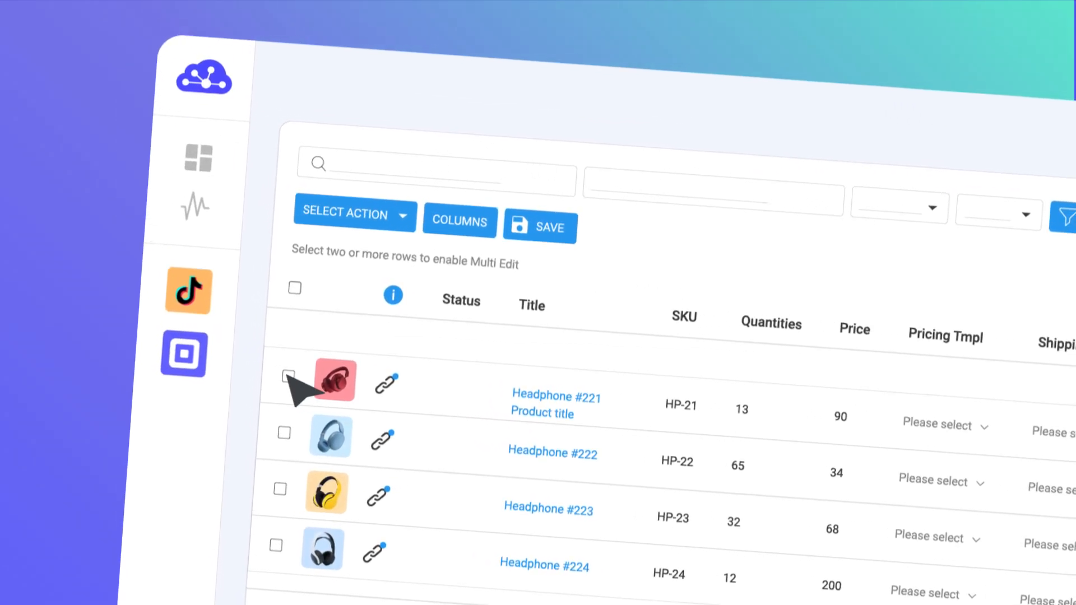
left_click(288, 376)
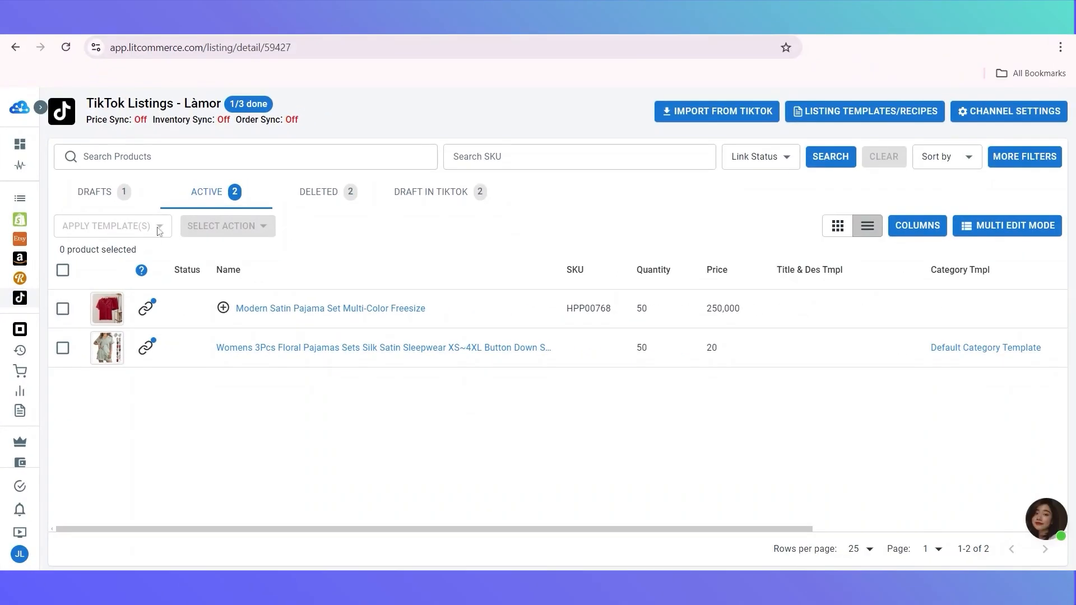
Step: Select both pajama listings and show the SELECT ACTION bulk menu
left_click(62, 270)
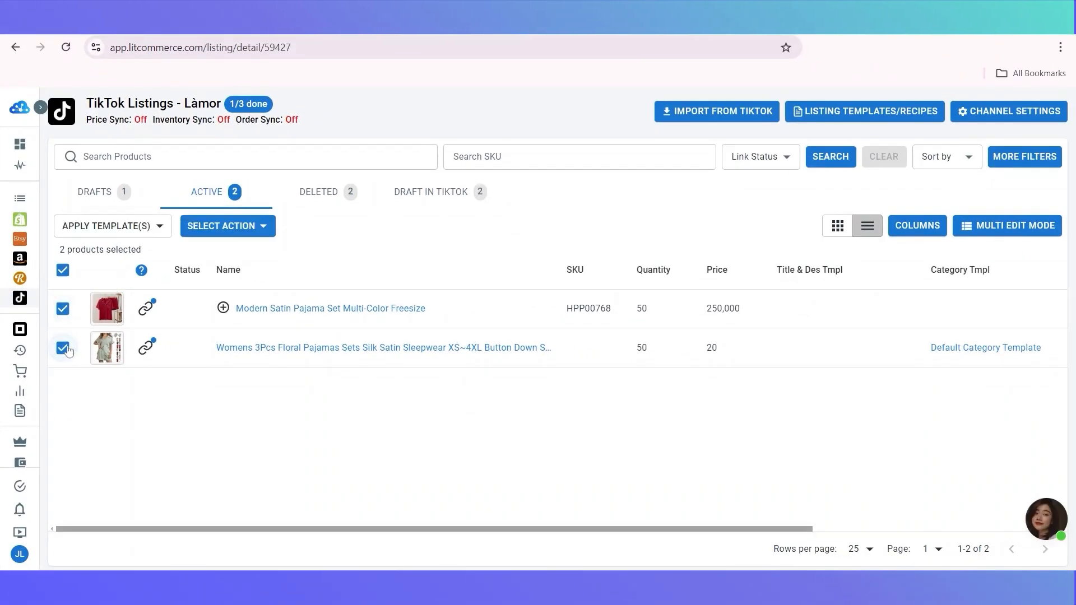
mouse_move(227, 226)
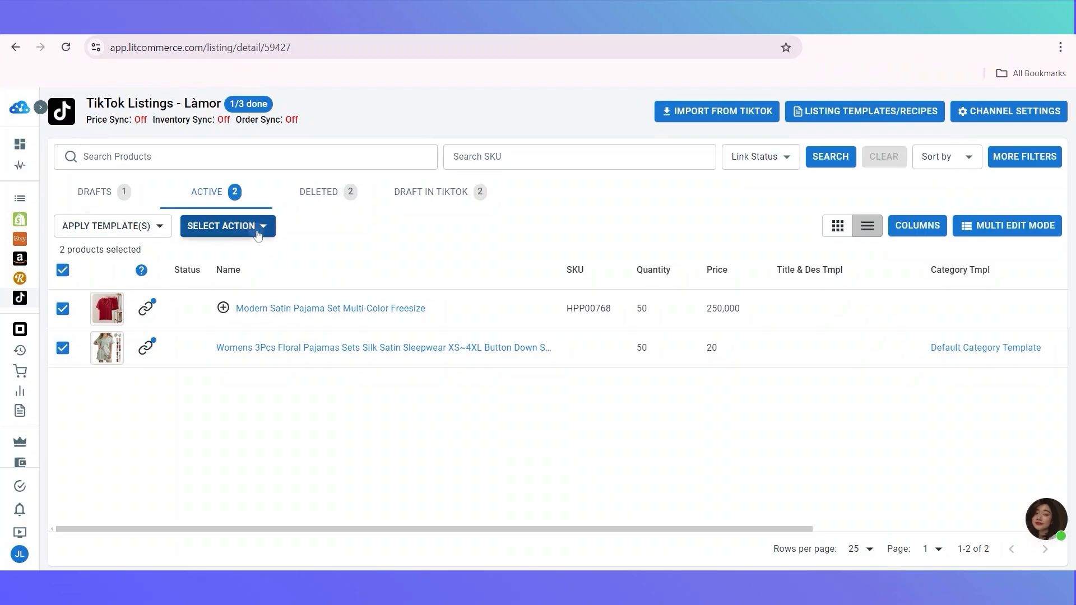
left_click(227, 226)
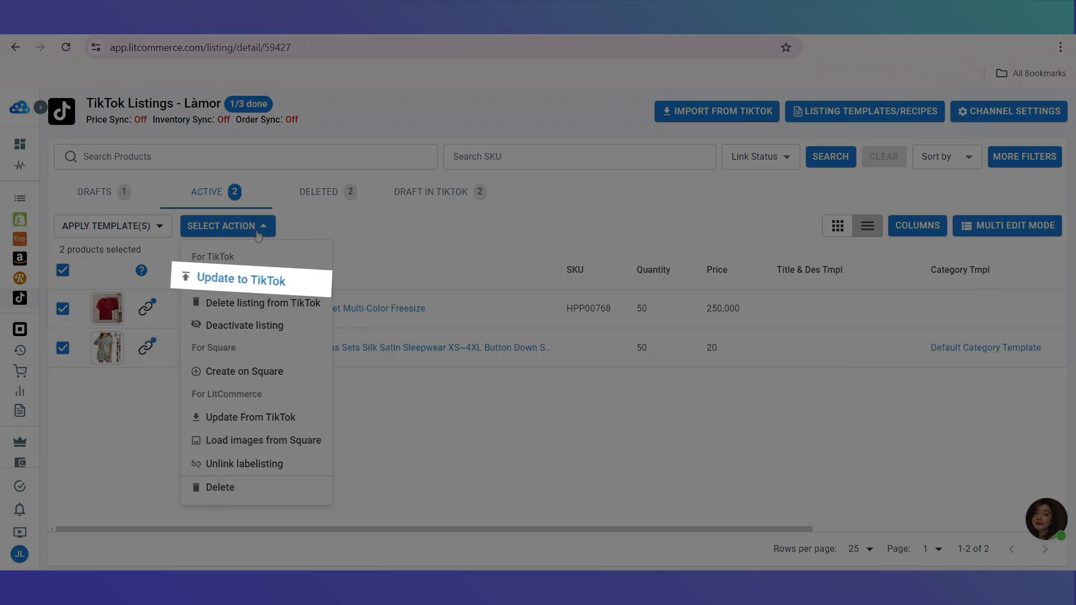
mouse_move(250, 416)
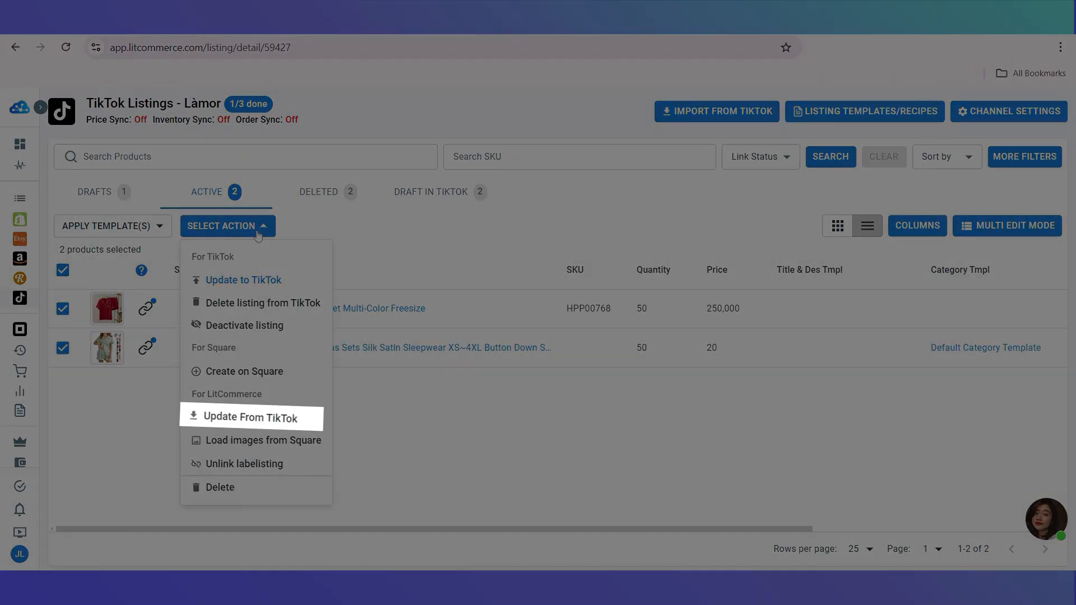
mouse_move(257, 236)
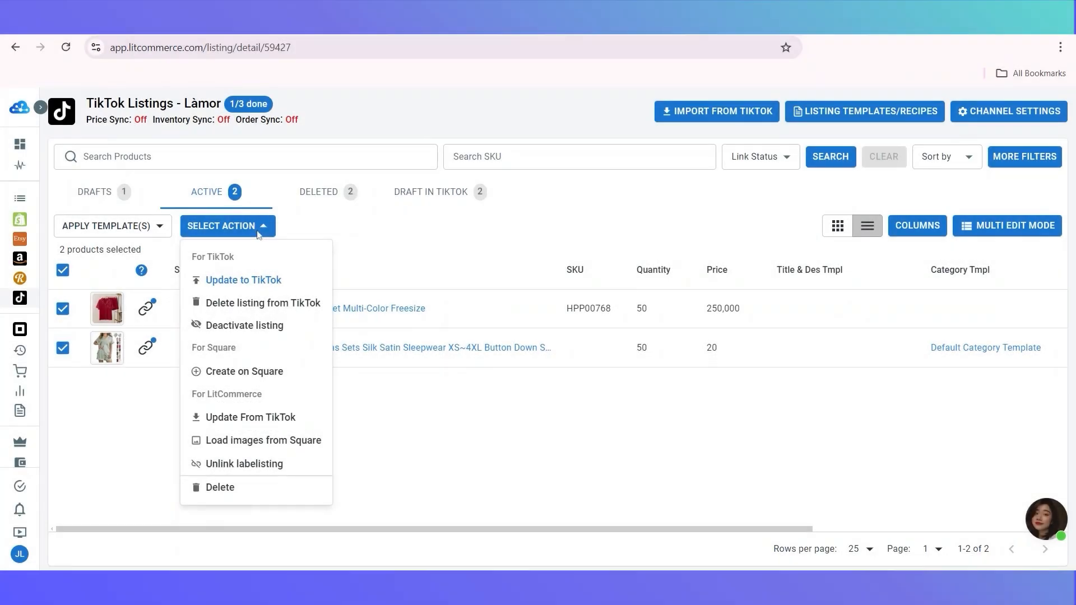